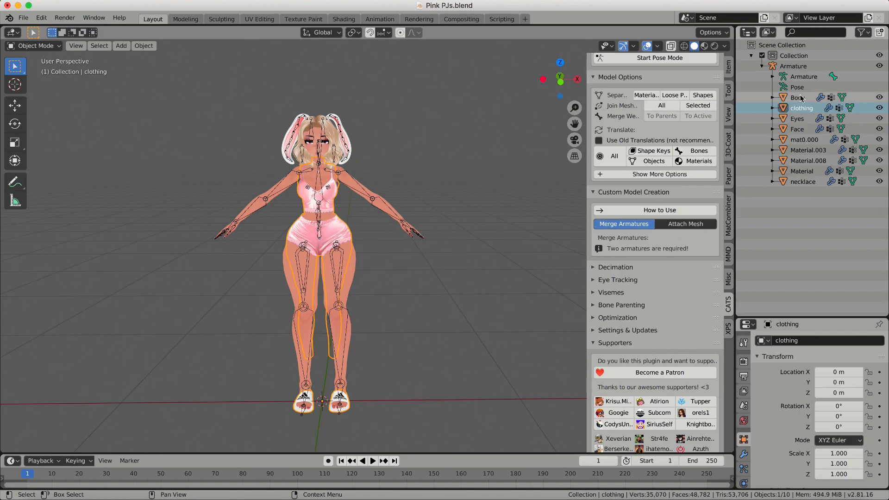
- Select the avatar's mesh objects in the Outliner, starting from Body
click(798, 96)
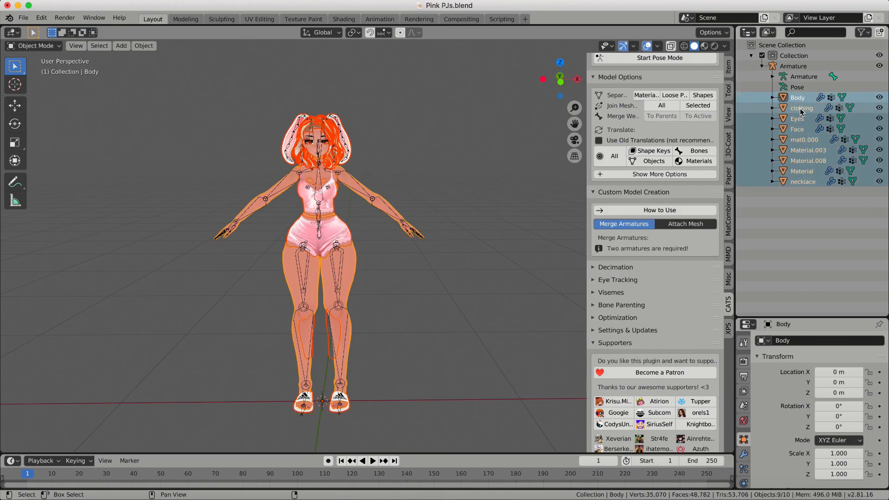
click(801, 108)
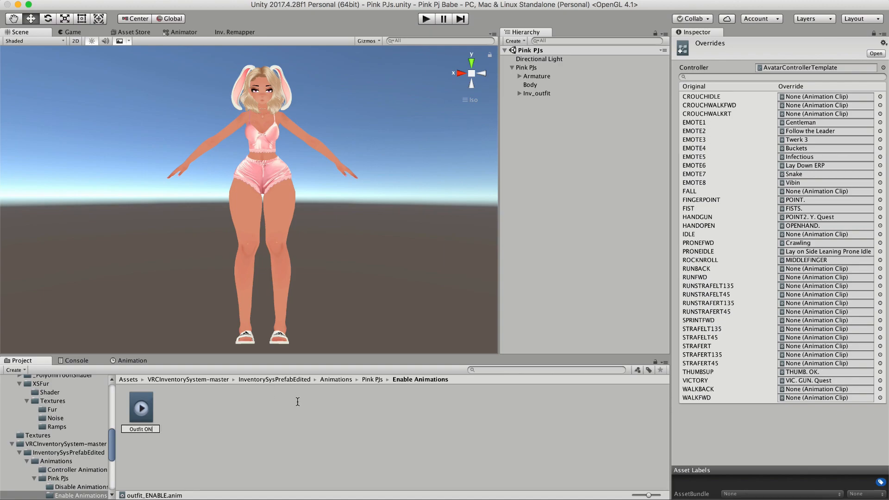
- Confirm the name 'Outfit ON' for the outfit-enable animation clip
click(80, 487)
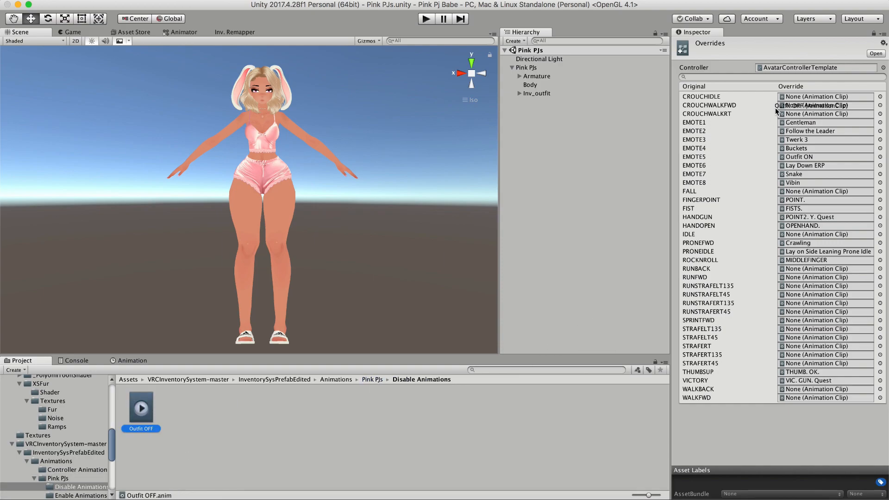